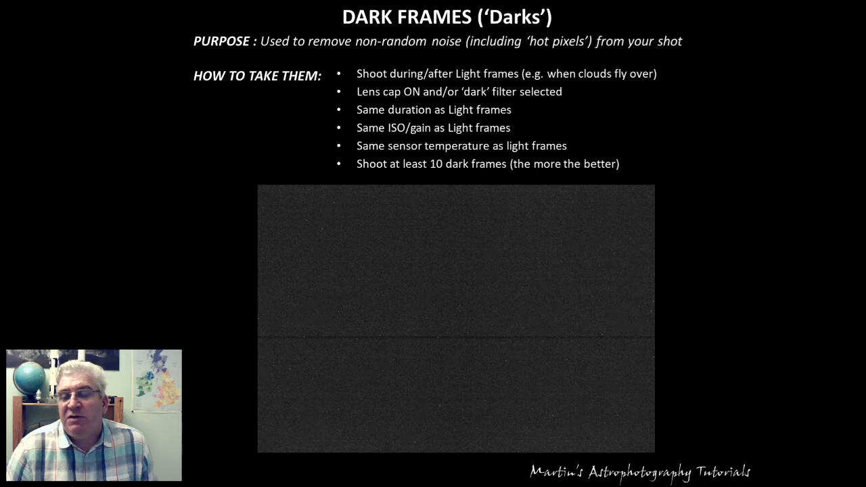
Advance to the next slide, covering flat frames and how to take them
{"action": "key", "text": "Right"}
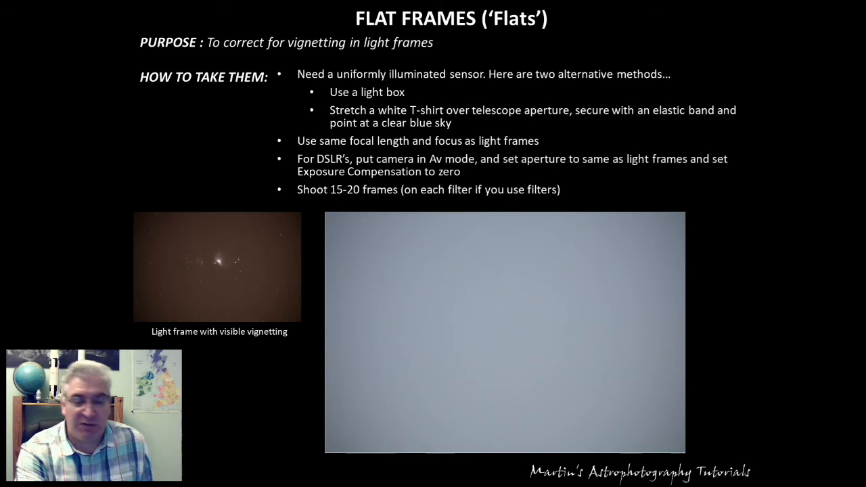
{"action": "key", "text": "Right"}
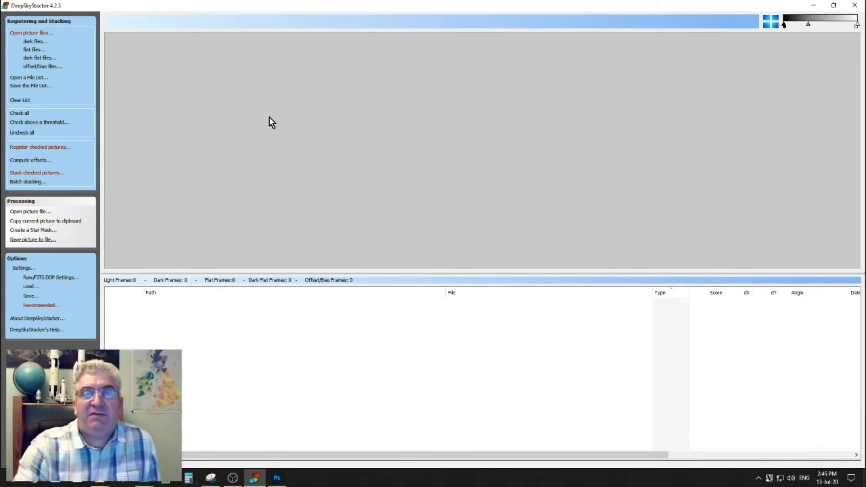
{"action": "mouse_move", "coordinate": [164, 65]}
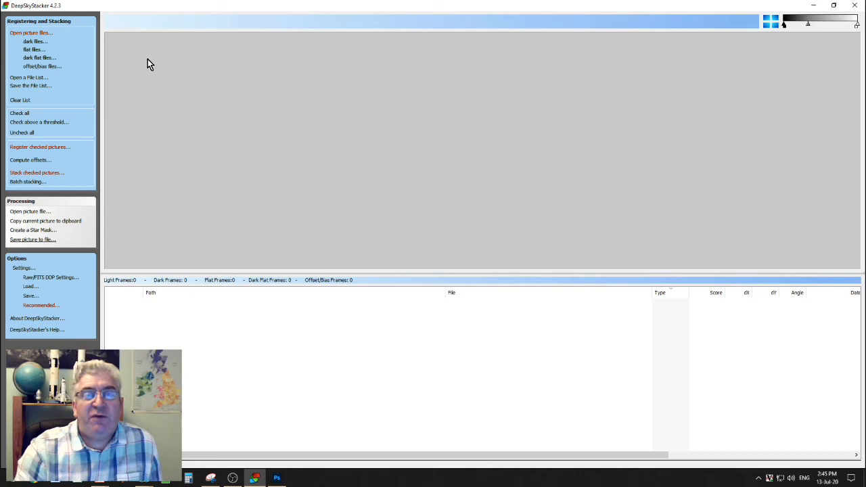
{"action": "mouse_move", "coordinate": [199, 100]}
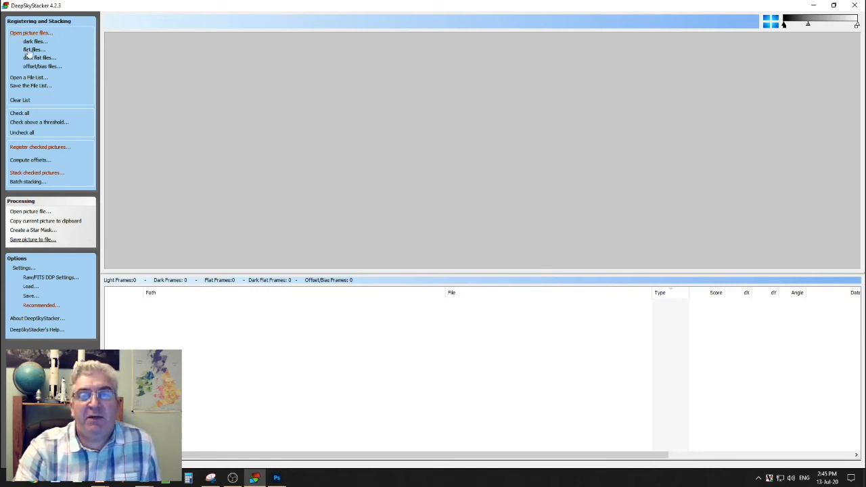
{"action": "mouse_move", "coordinate": [29, 33]}
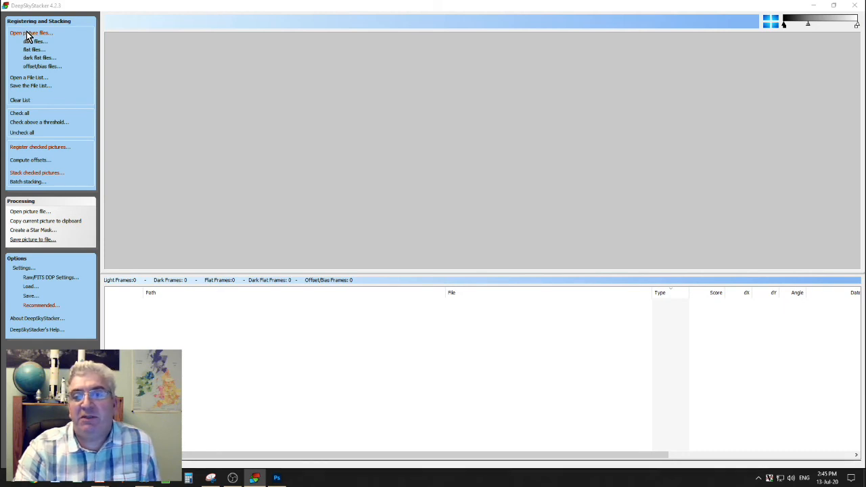
{"action": "left_click", "coordinate": [32, 32]}
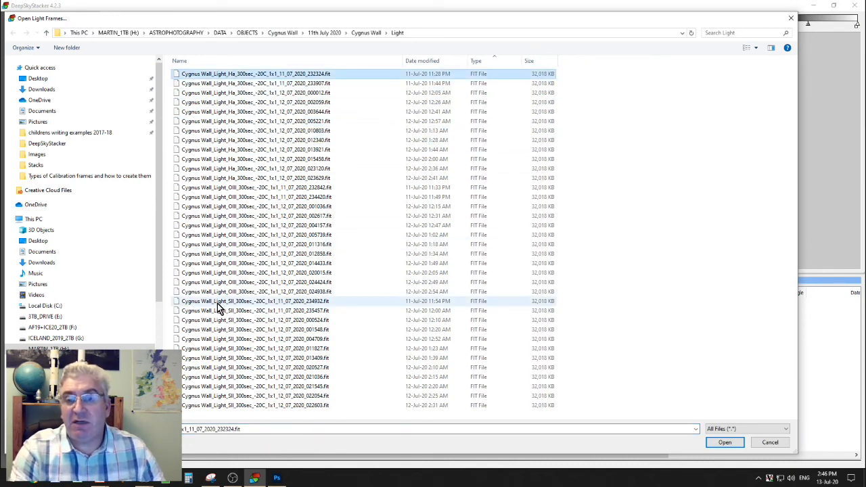
{"action": "mouse_move", "coordinate": [206, 183]}
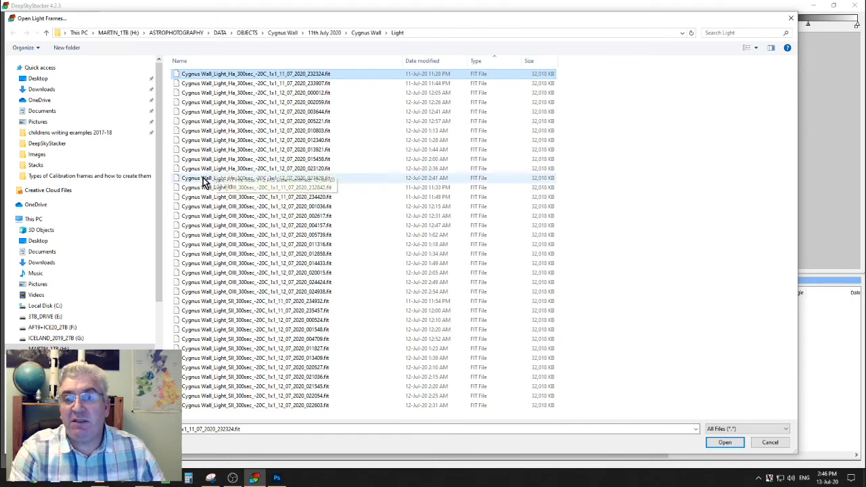
{"action": "mouse_move", "coordinate": [210, 183]}
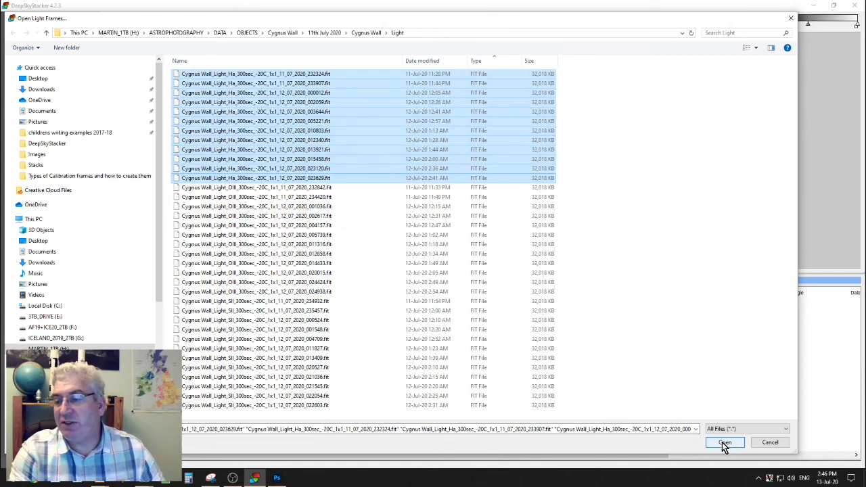
Load the twelve selected Cygnus Wall Ha .fit files from the Light folder
{"action": "left_click", "coordinate": [723, 442]}
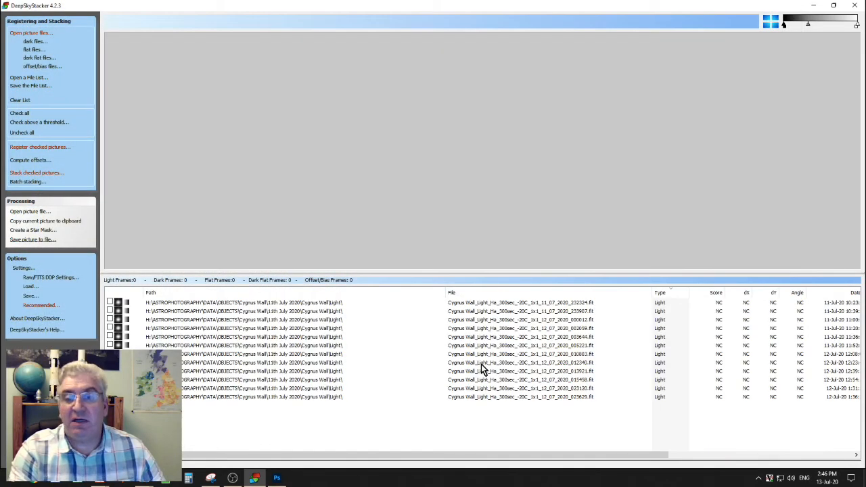
{"action": "mouse_move", "coordinate": [377, 349]}
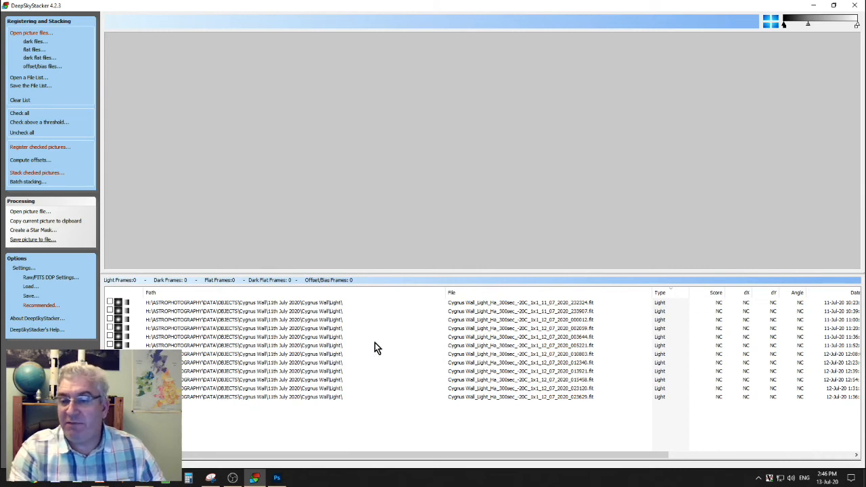
{"action": "mouse_move", "coordinate": [661, 314]}
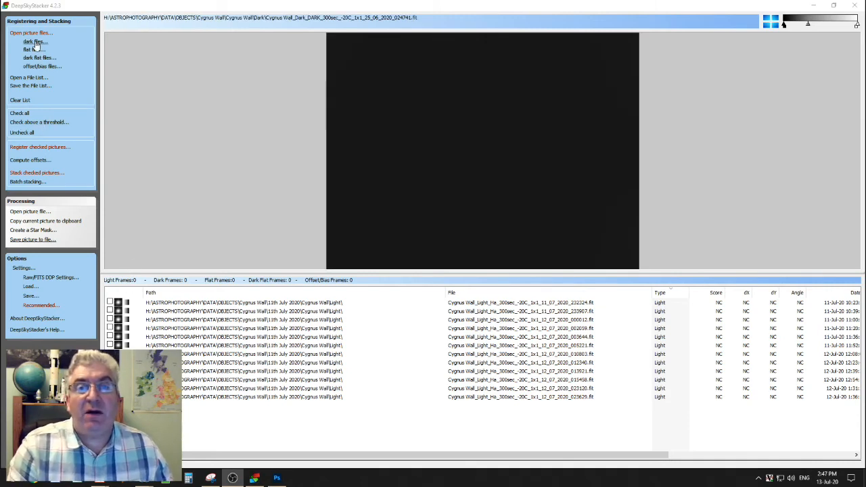
Add the 5 dark frames and 17 H-alpha flat frames to the list
{"action": "left_click", "coordinate": [35, 43]}
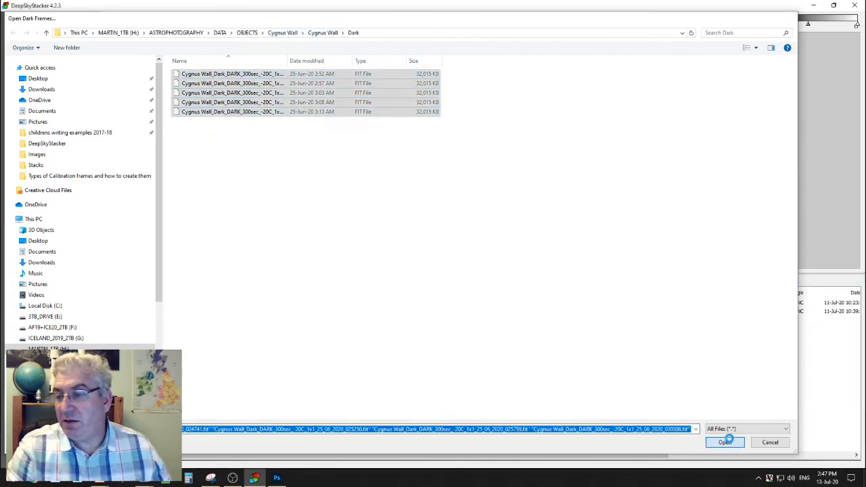
{"action": "left_click", "coordinate": [725, 442]}
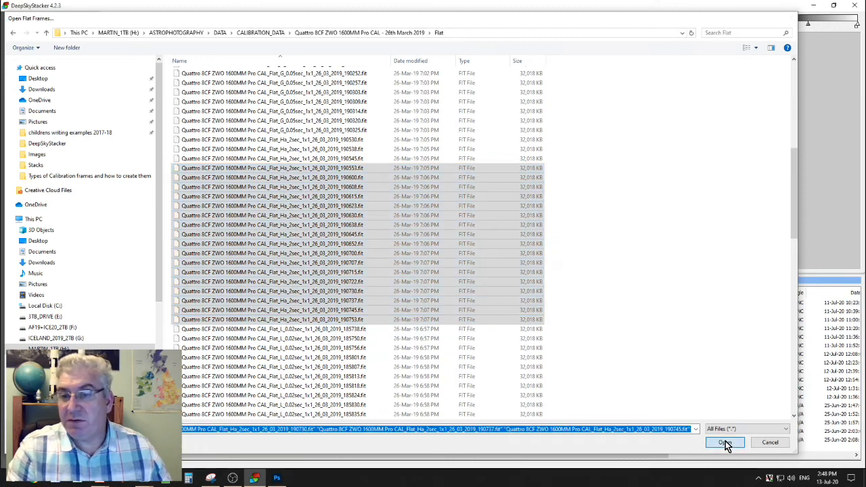
{"action": "left_click", "coordinate": [725, 442]}
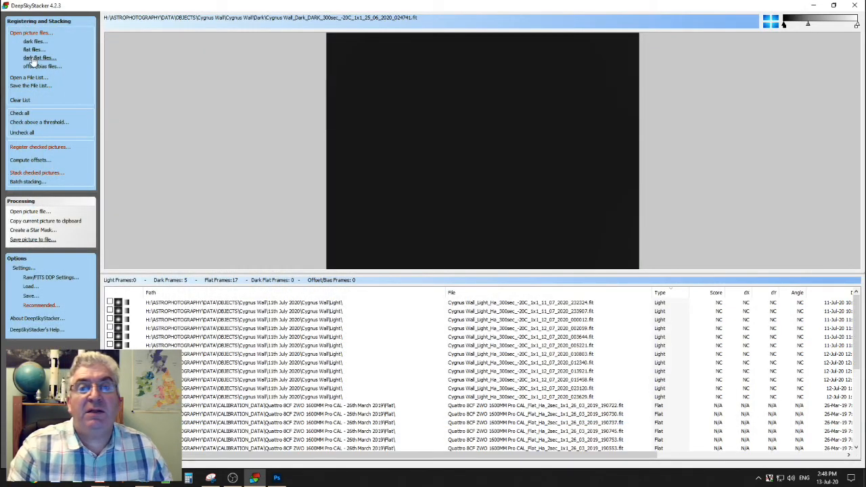
Add the 20 dark flat frames and all 20 bias FIT frames
{"action": "left_click", "coordinate": [32, 57]}
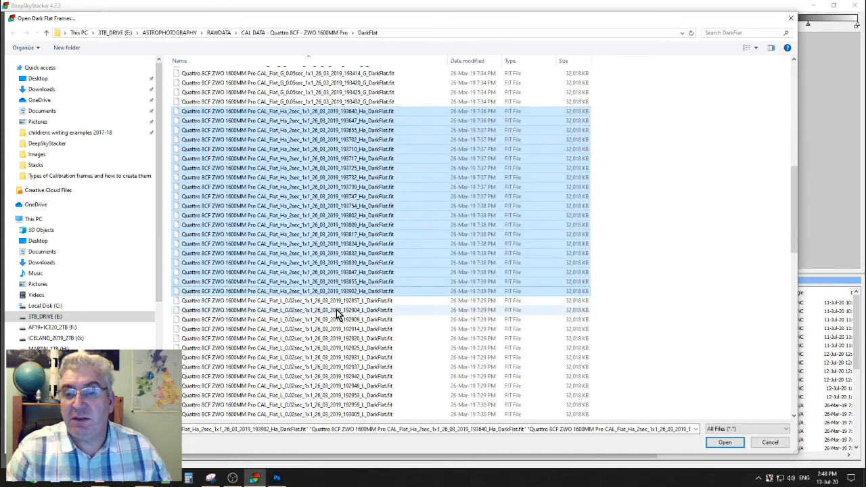
{"action": "left_click", "coordinate": [725, 442]}
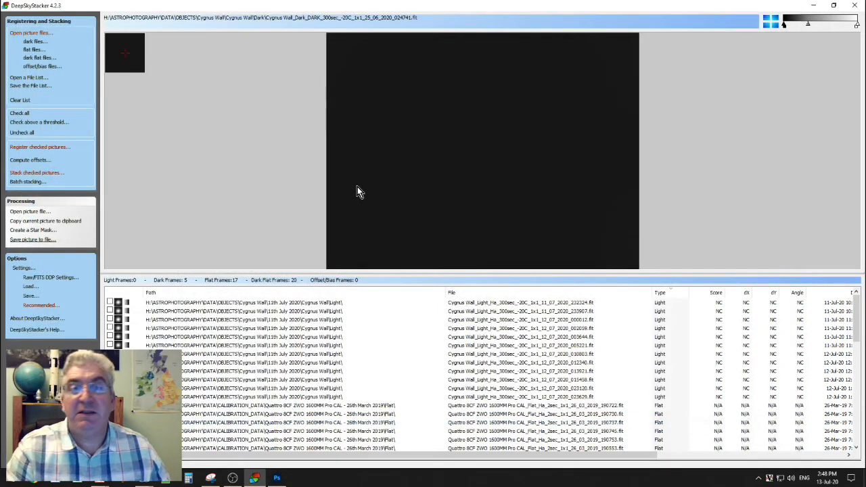
{"action": "left_click", "coordinate": [40, 67]}
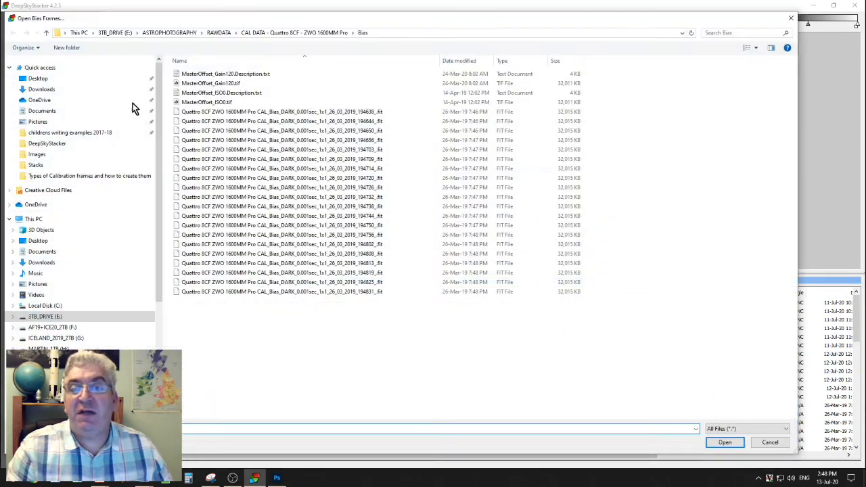
{"action": "left_click", "coordinate": [284, 292]}
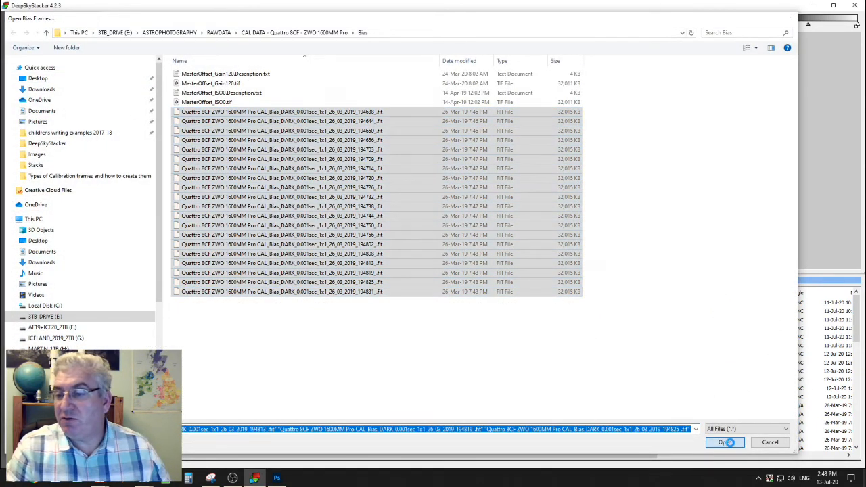
{"action": "left_click", "coordinate": [725, 443]}
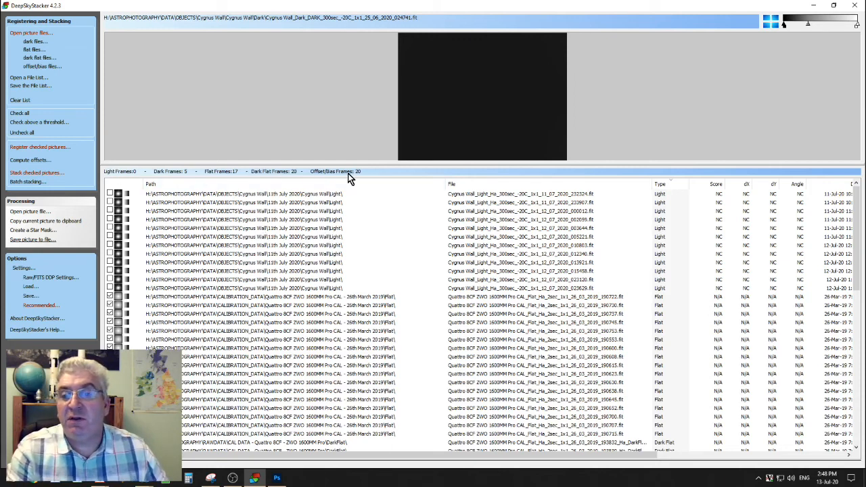
{"action": "mouse_move", "coordinate": [368, 177]}
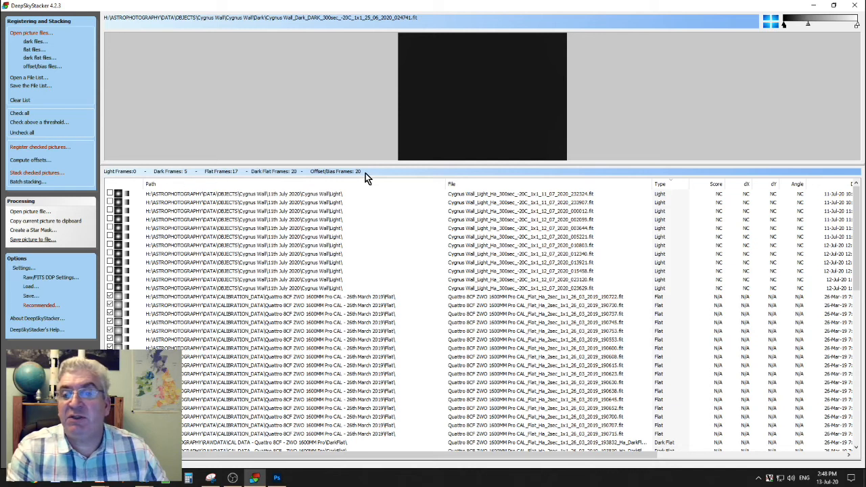
{"action": "mouse_move", "coordinate": [231, 215]}
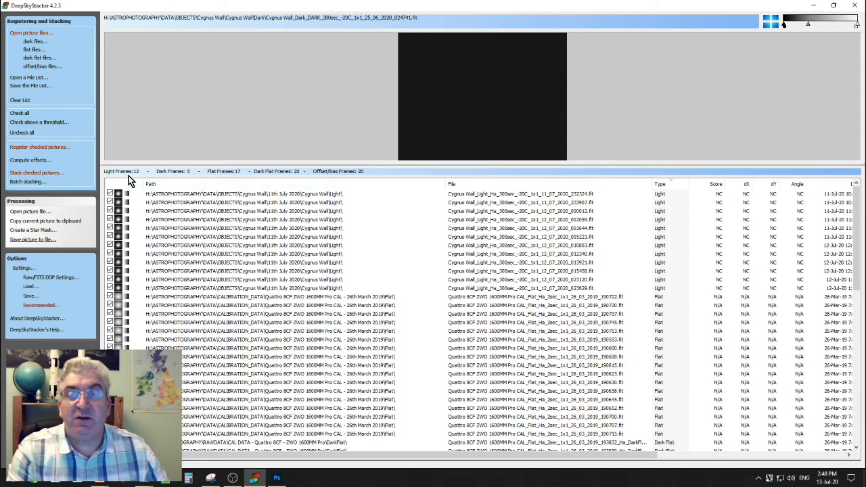
{"action": "mouse_move", "coordinate": [234, 180]}
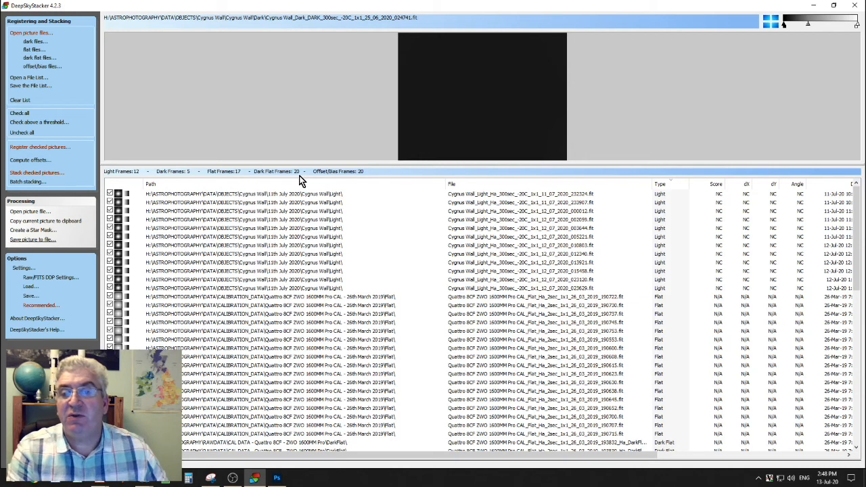
{"action": "mouse_move", "coordinate": [366, 181]}
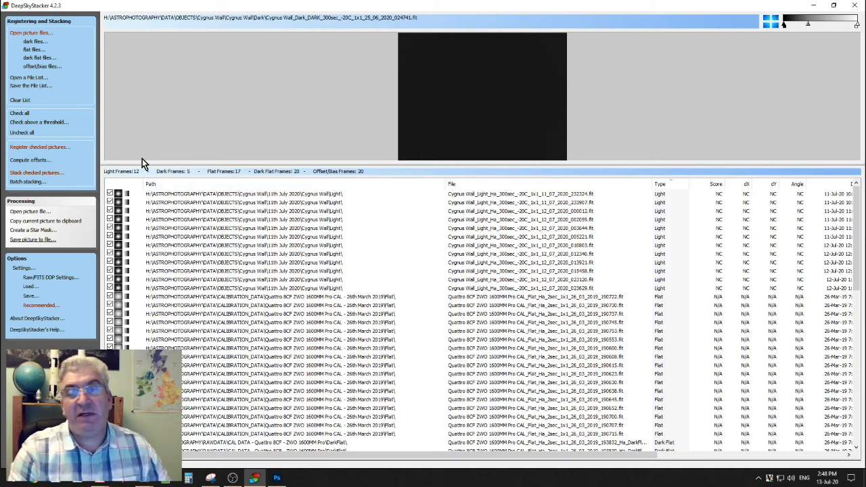
Use Uncheck all so light, dark, flat and bias counts read zero
{"action": "left_click", "coordinate": [23, 133]}
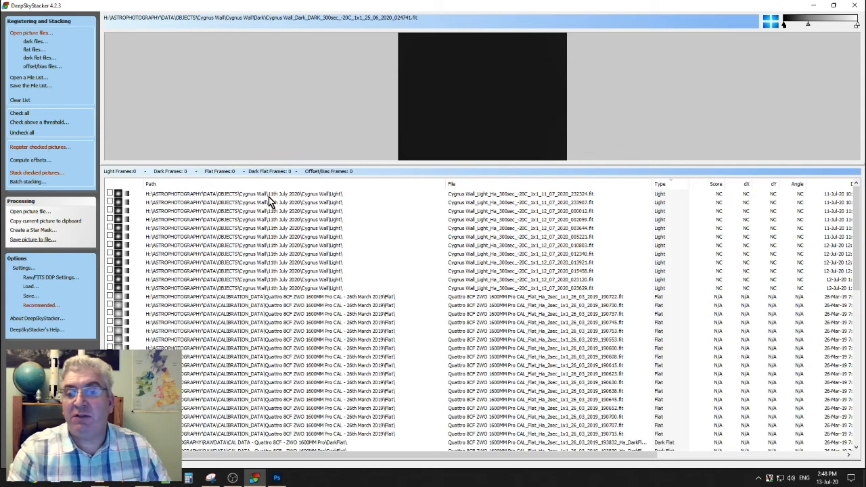
Preview two Cygnus Wall Ha light frames from the file list
{"action": "left_click", "coordinate": [271, 194]}
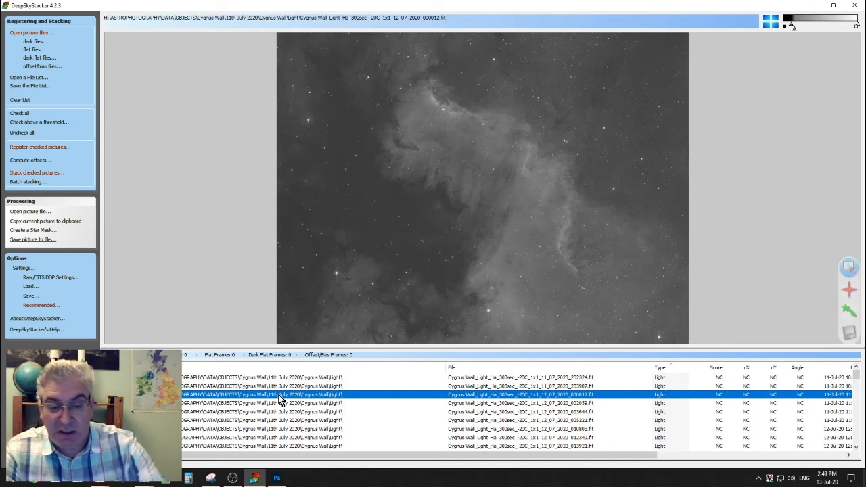
{"action": "left_click", "coordinate": [278, 413]}
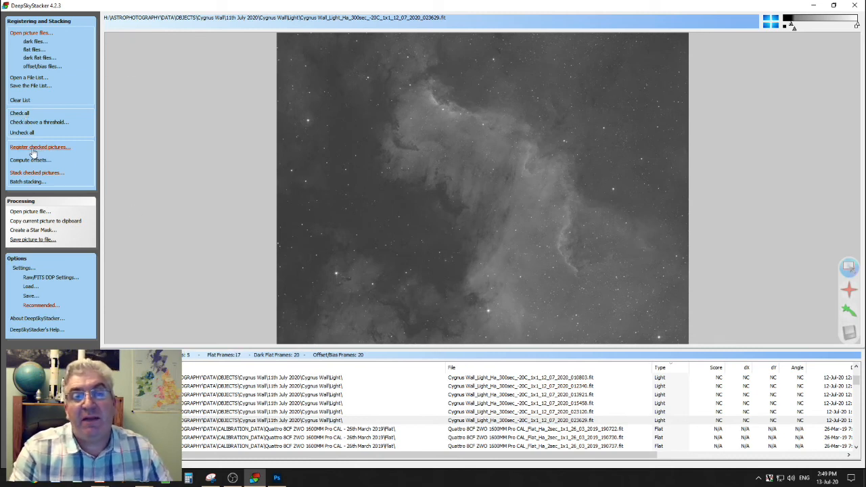
Enable hot pixel detection and stack after registering at 100% in Register Settings
{"action": "left_click", "coordinate": [39, 147]}
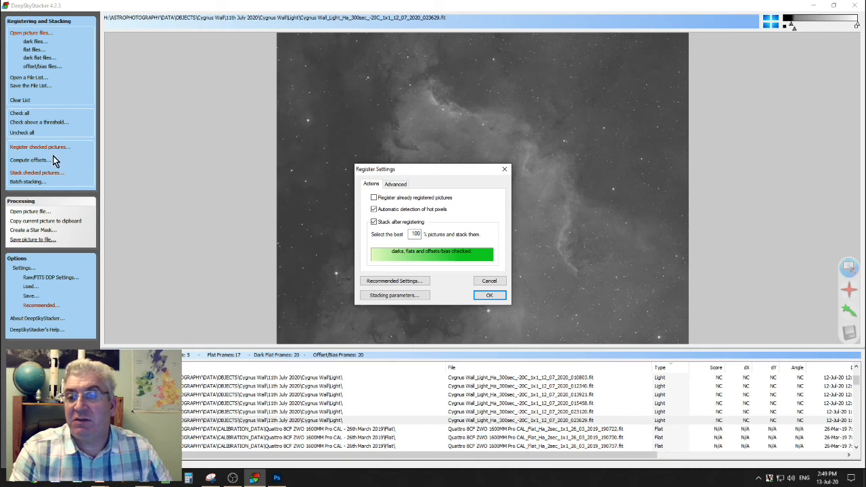
{"action": "left_click", "coordinate": [375, 197]}
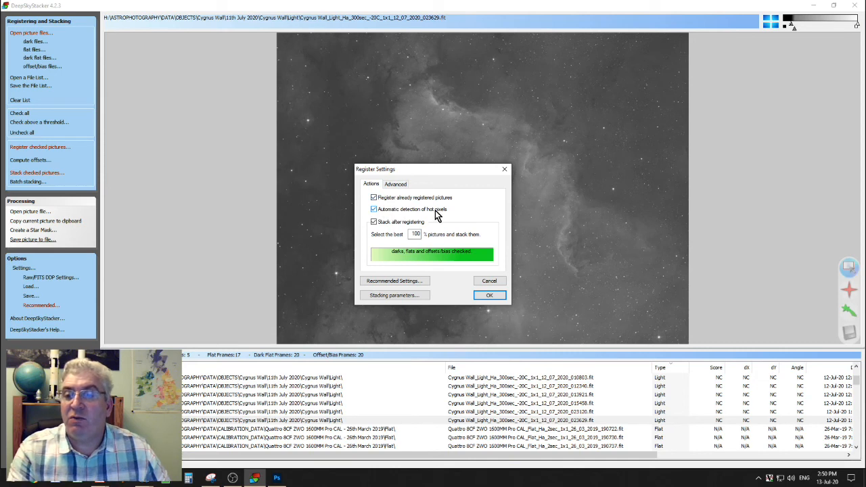
{"action": "left_click", "coordinate": [374, 222]}
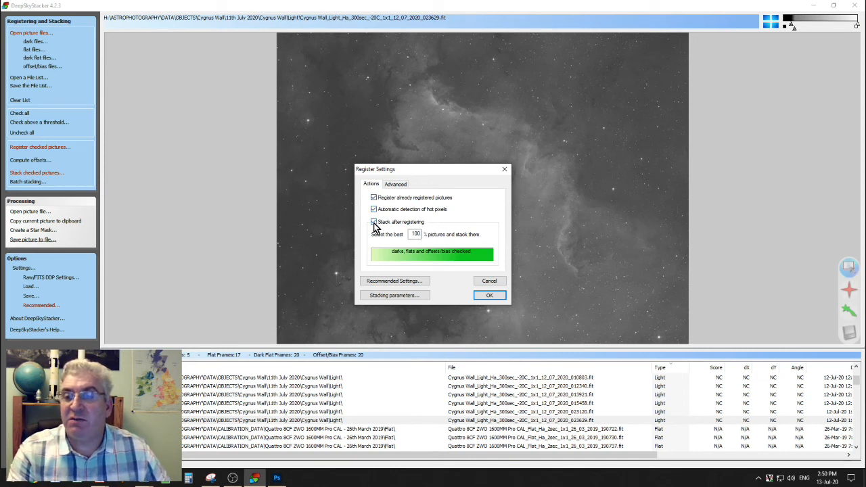
{"action": "left_click", "coordinate": [373, 222]}
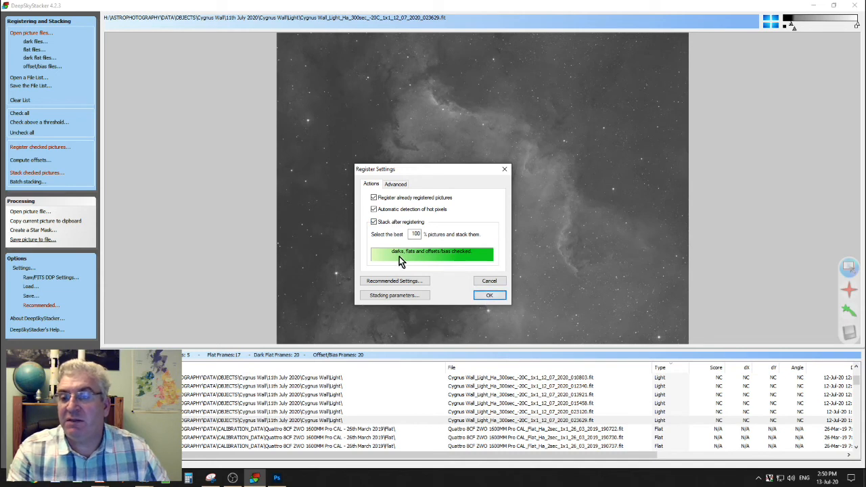
{"action": "mouse_move", "coordinate": [491, 295]}
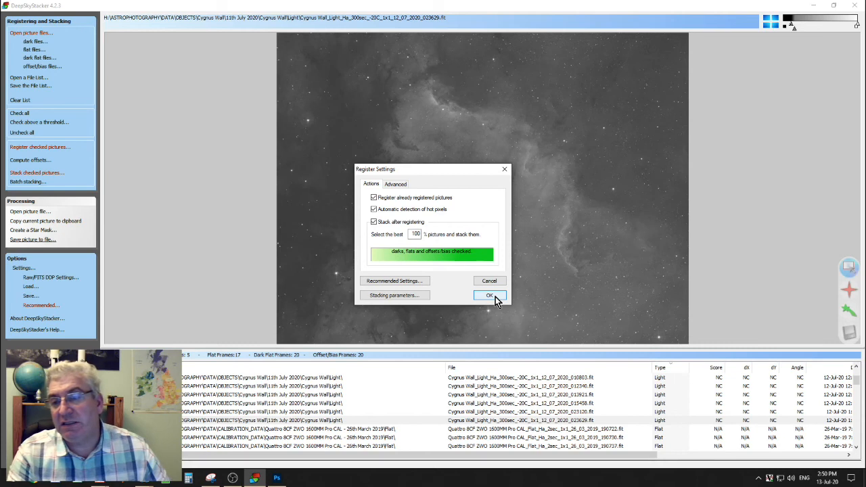
{"action": "left_click", "coordinate": [374, 197]}
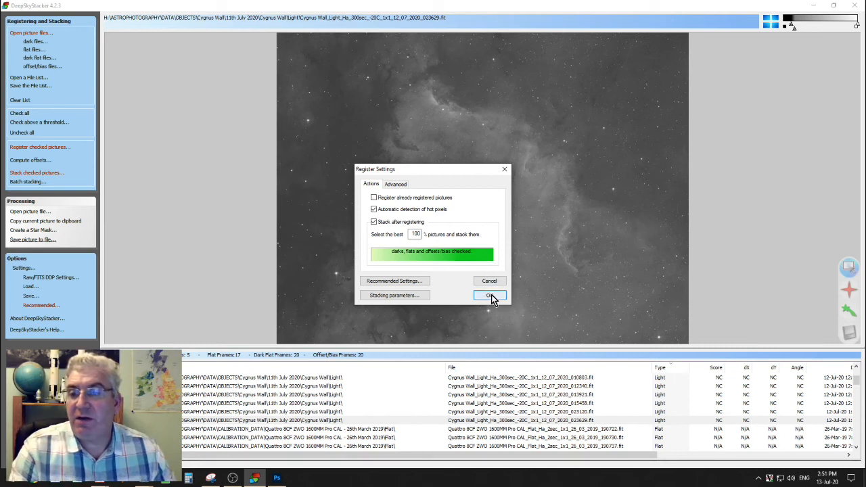
Start registering and stacking the 12 light frames into Autosave.tif
{"action": "left_click", "coordinate": [490, 296]}
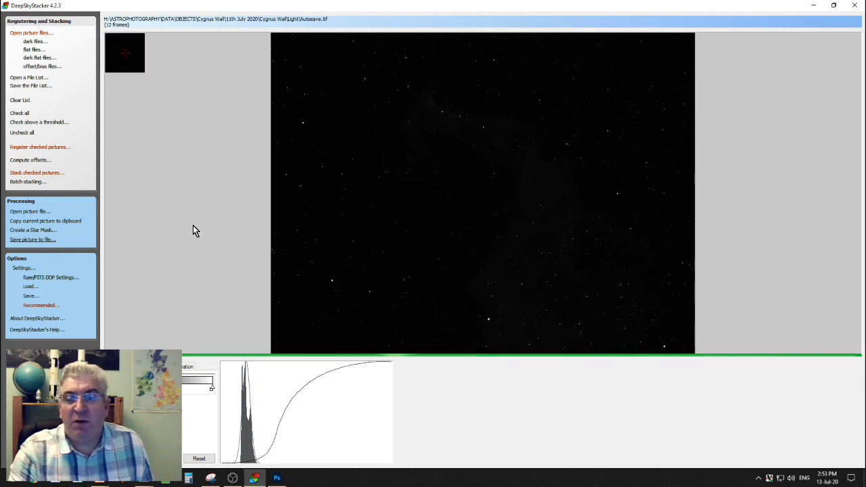
{"action": "mouse_move", "coordinate": [25, 240]}
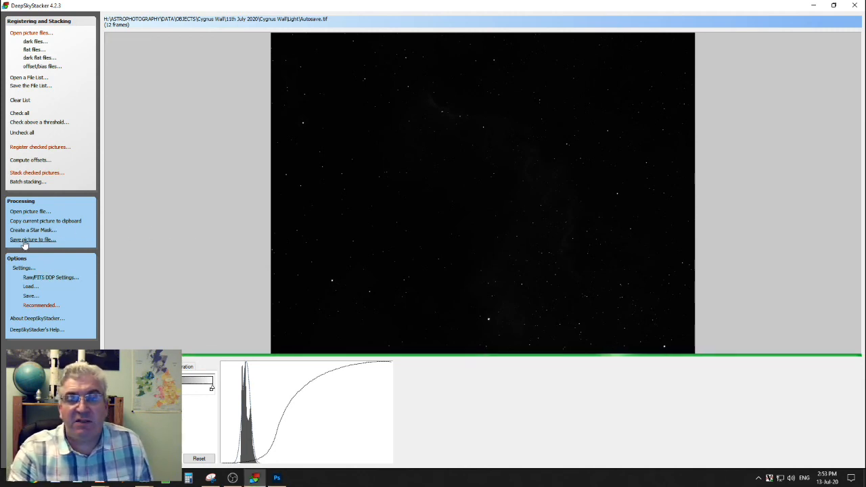
Save the stack as 'Cygnus Wall with Cal (Ha)', uncompressed 32-bit TIFF with embedded adjustments
{"action": "left_click", "coordinate": [33, 239]}
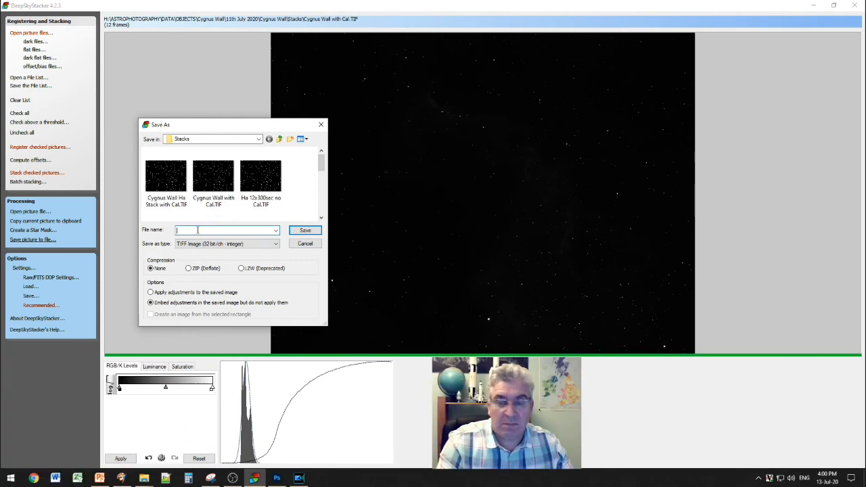
{"action": "type", "text": "Cygnus Wall with Cal (Ha"}
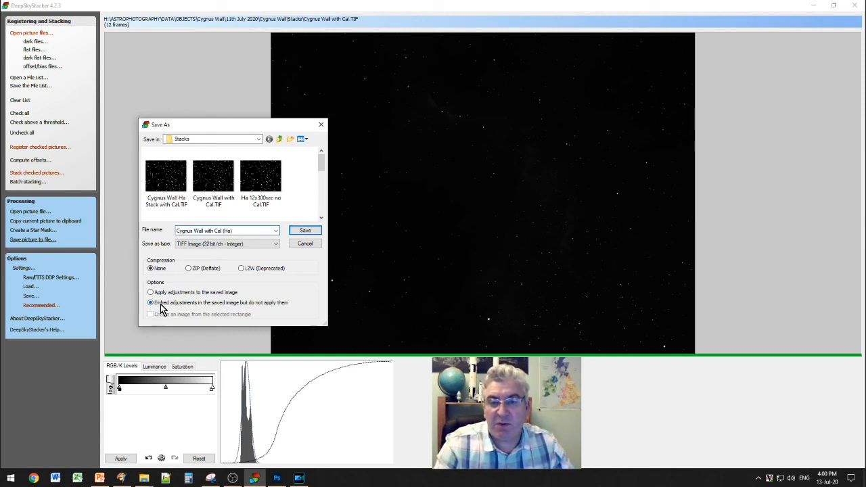
{"action": "mouse_move", "coordinate": [182, 308]}
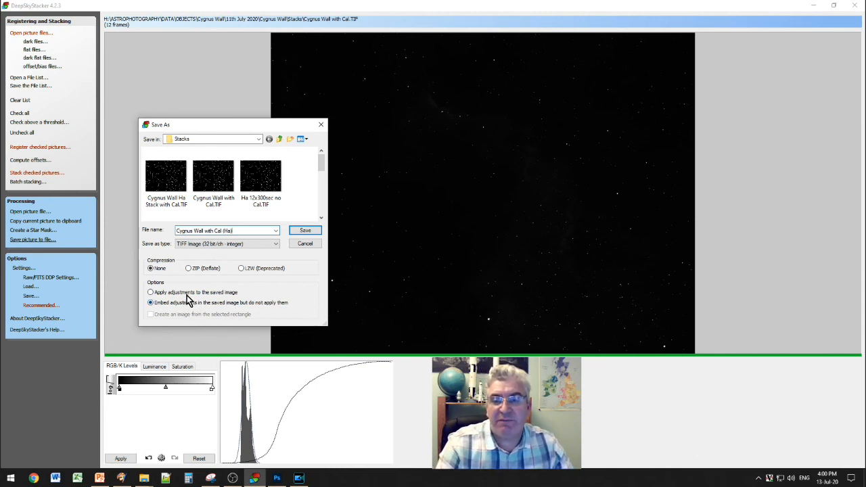
{"action": "mouse_move", "coordinate": [216, 298]}
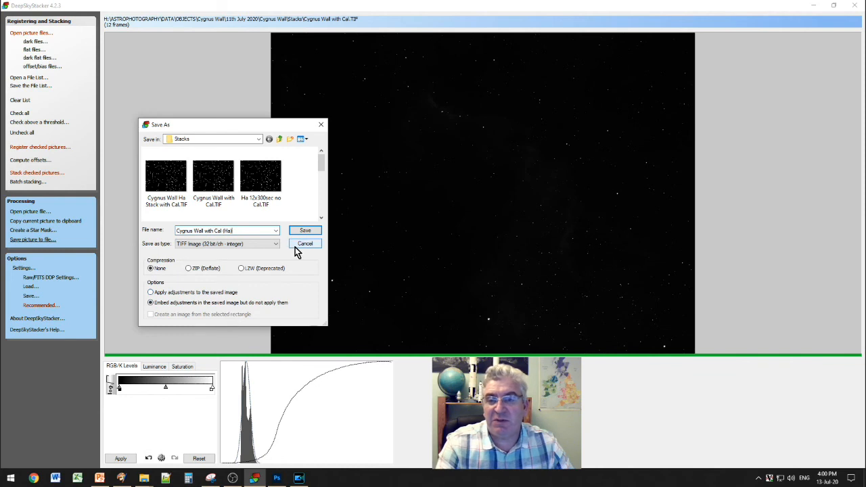
{"action": "mouse_move", "coordinate": [305, 230]}
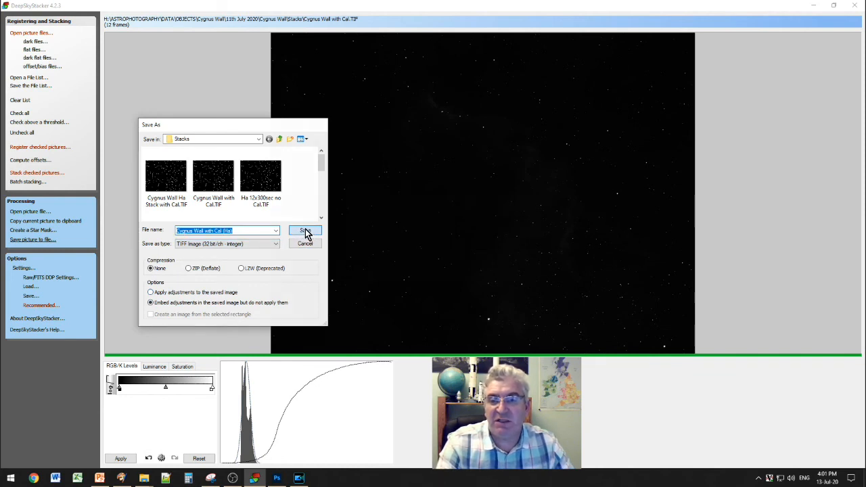
{"action": "left_click", "coordinate": [304, 231]}
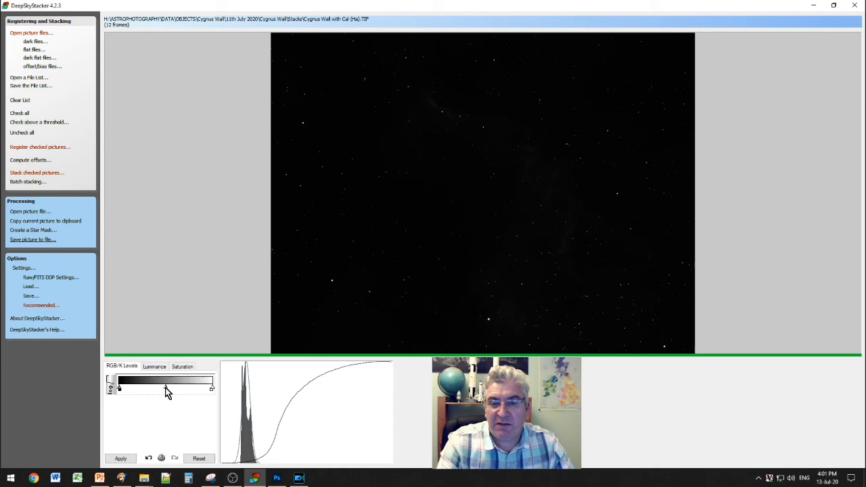
Drag the RGB/K midtone slider right and apply to brighten faint nebula detail
{"action": "left_click_drag", "start_coordinate": [167, 387], "coordinate": [182, 387]}
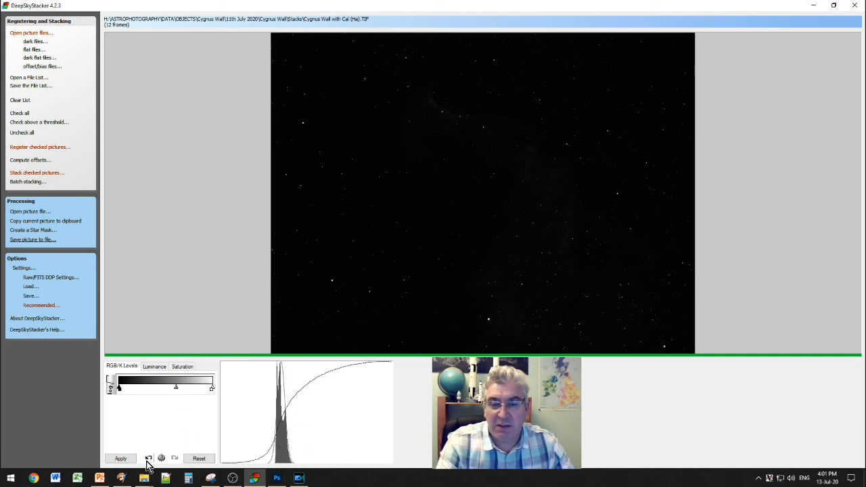
{"action": "left_click", "coordinate": [121, 458]}
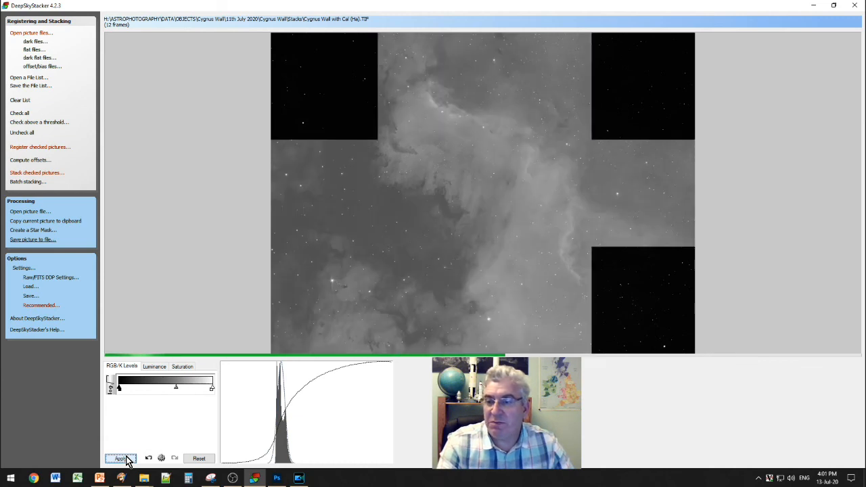
{"action": "left_click", "coordinate": [119, 459]}
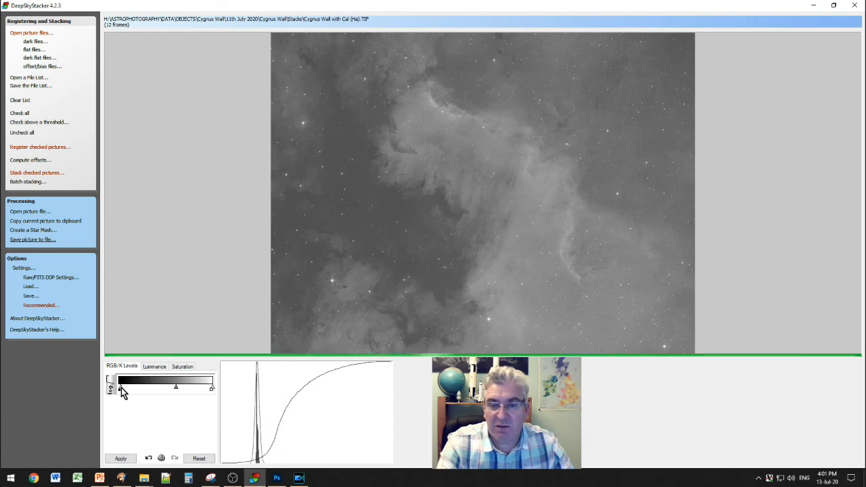
Raise the black point and apply, darkening the sky around the nebula ridges
{"action": "left_click", "coordinate": [121, 458]}
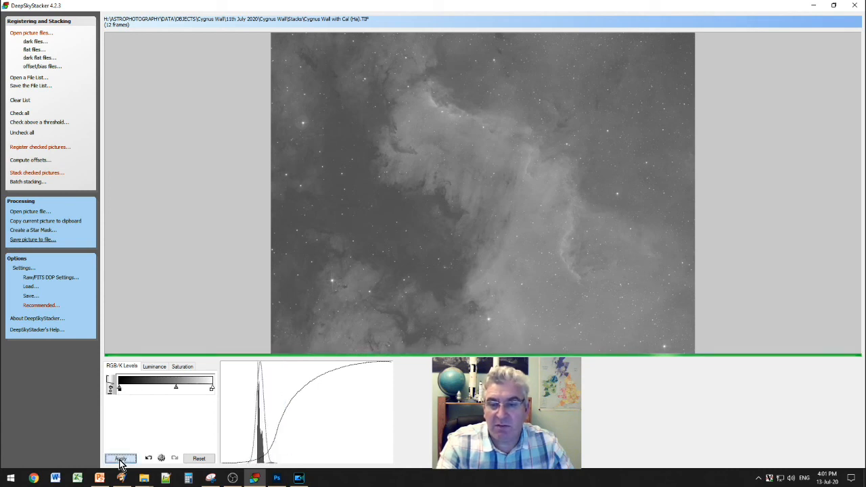
{"action": "left_click", "coordinate": [120, 459]}
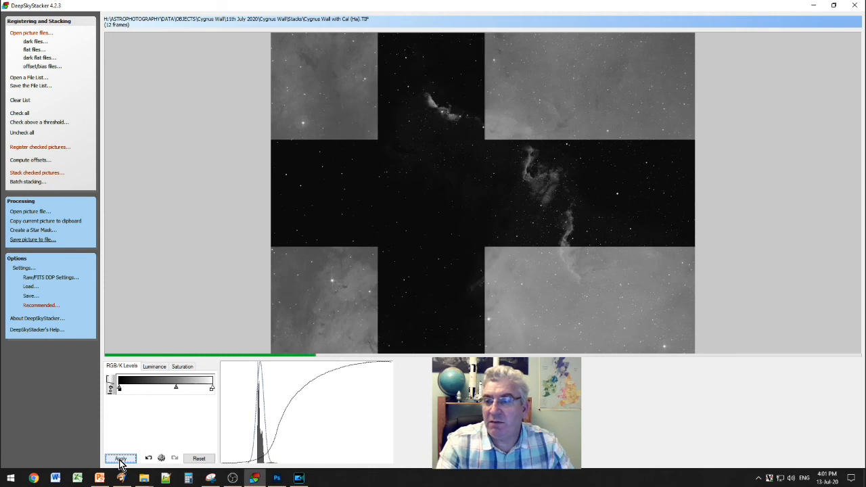
{"action": "left_click", "coordinate": [121, 458]}
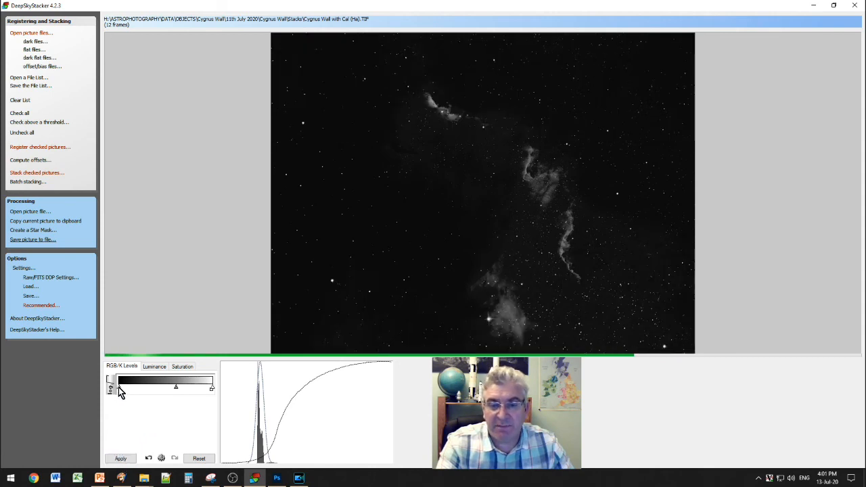
{"action": "left_click", "coordinate": [199, 458]}
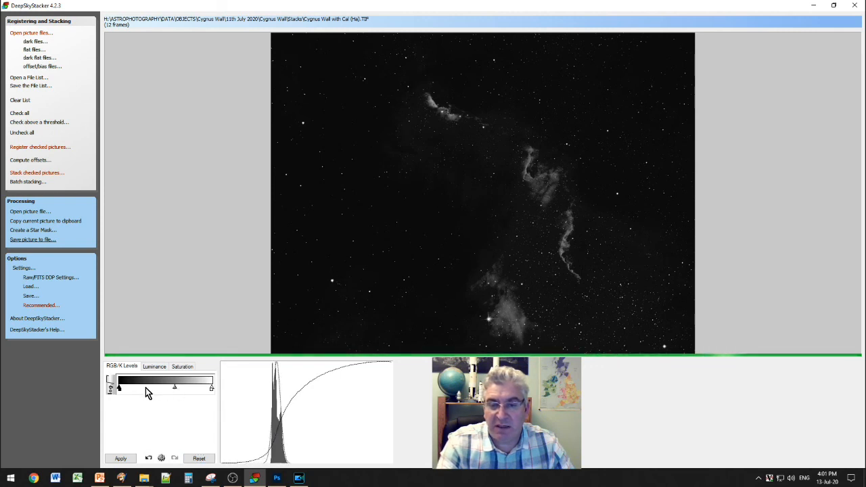
Move the black point slider back left and apply the revised levels
{"action": "left_click", "coordinate": [120, 458]}
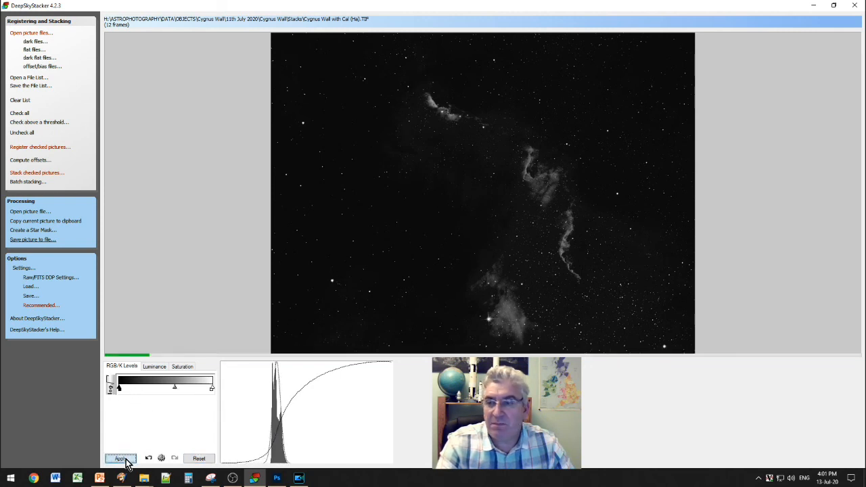
{"action": "left_click", "coordinate": [120, 459]}
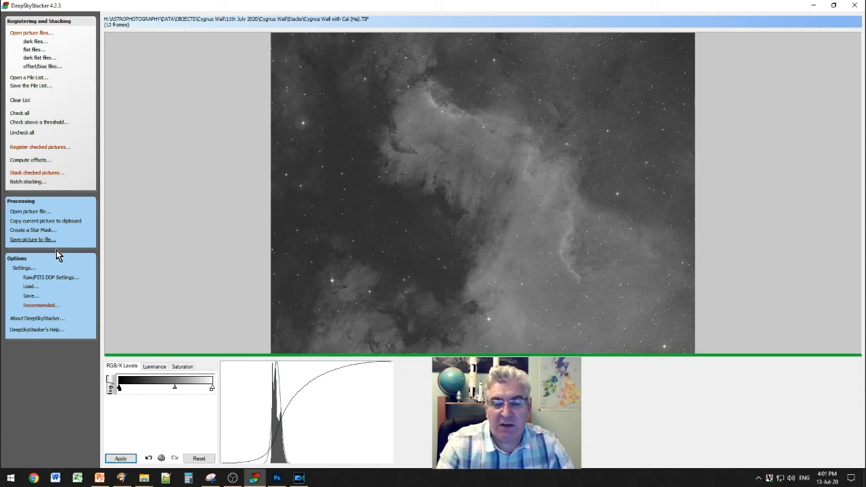
{"action": "mouse_move", "coordinate": [105, 413]}
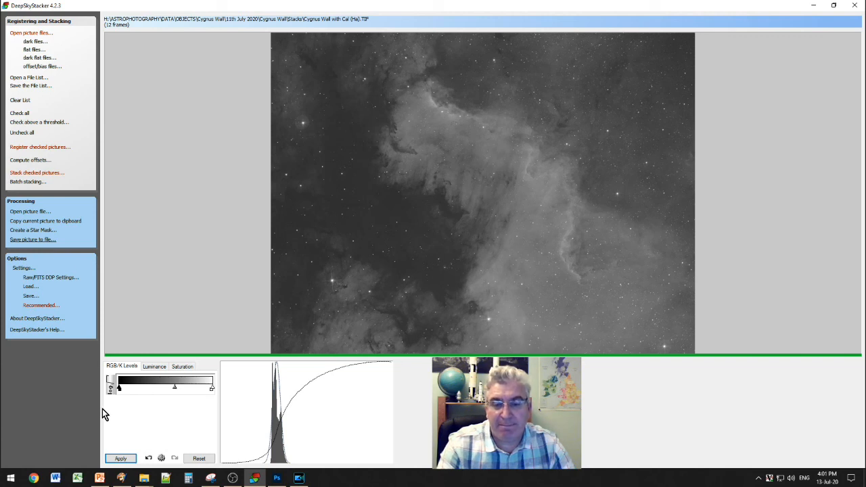